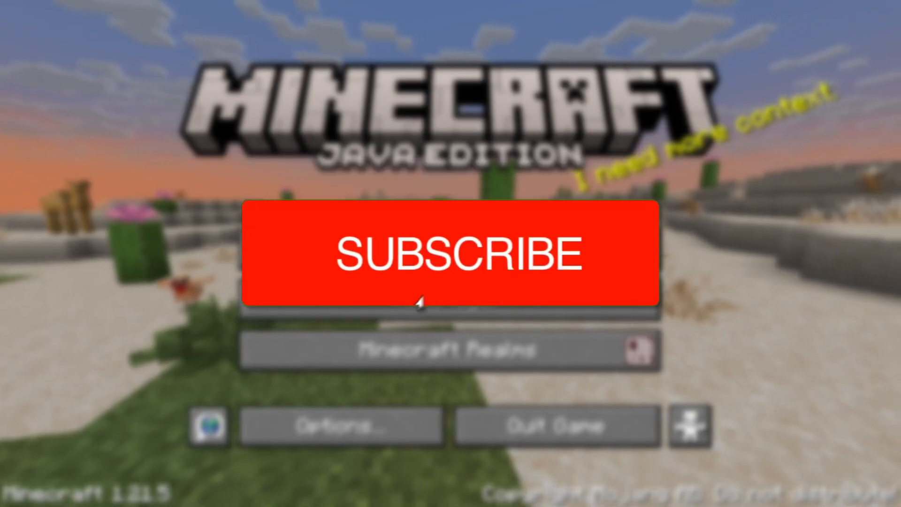
# Step: Quit the game, open Chrome and search Google for 'curseforge'
pyautogui.click(450, 254)
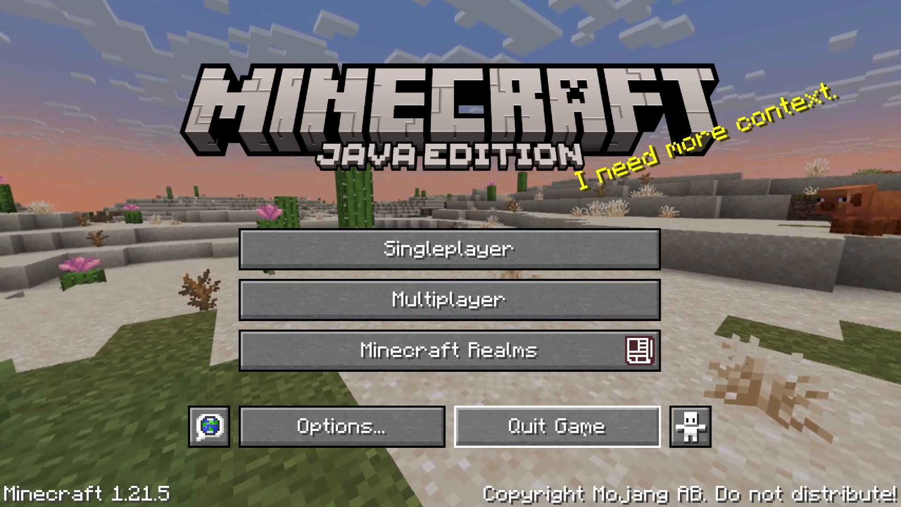
pyautogui.click(555, 427)
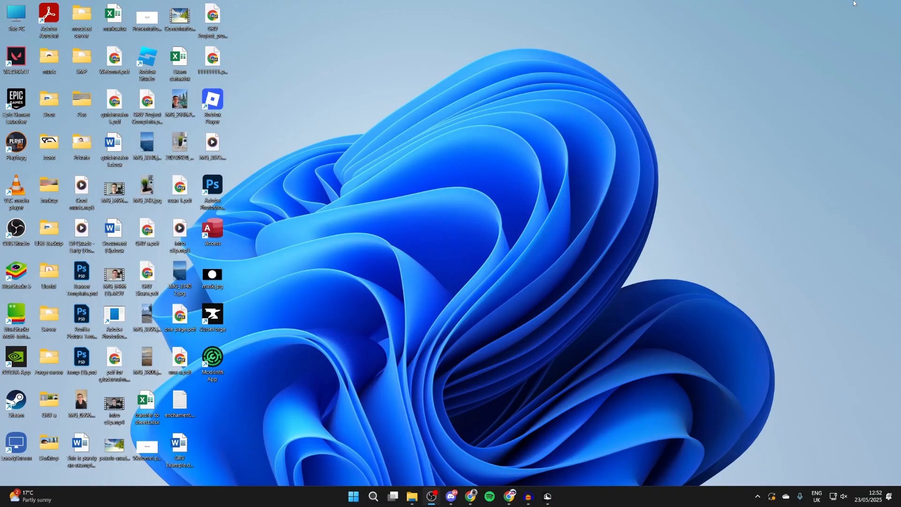
pyautogui.moveTo(483, 280)
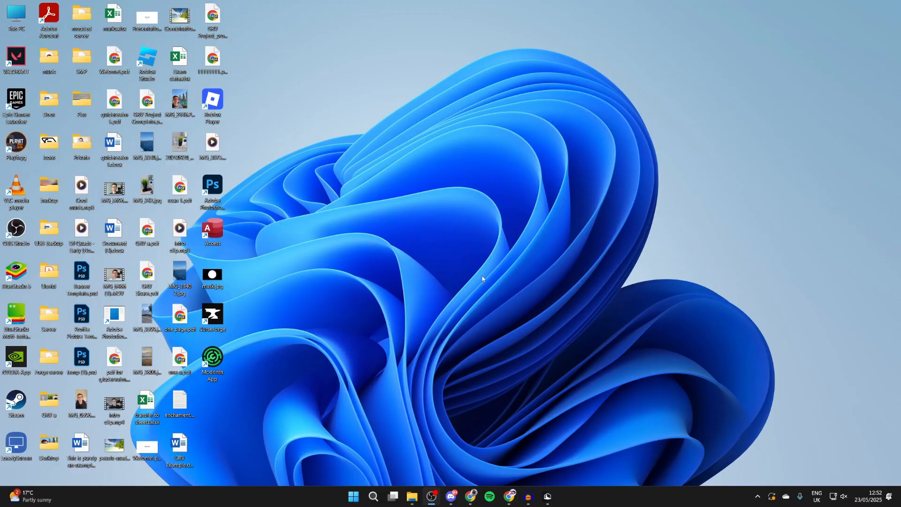
pyautogui.click(471, 499)
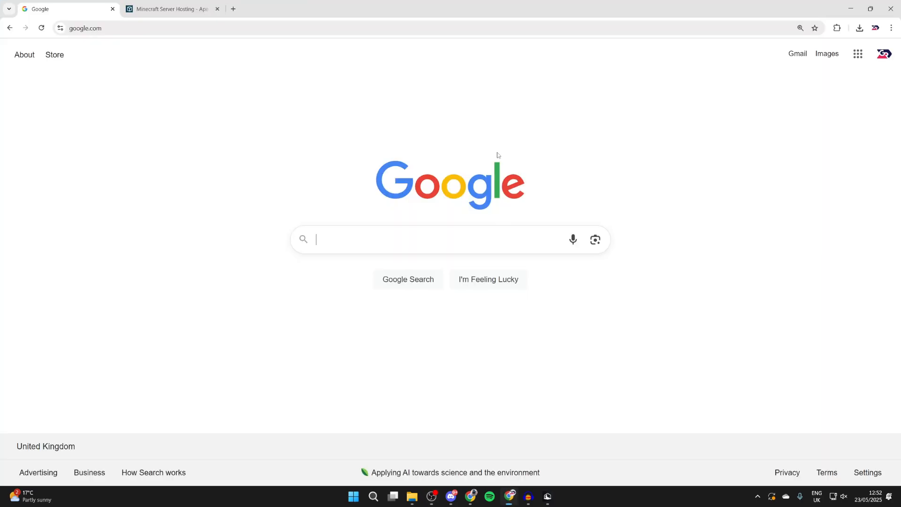
pyautogui.moveTo(475, 176)
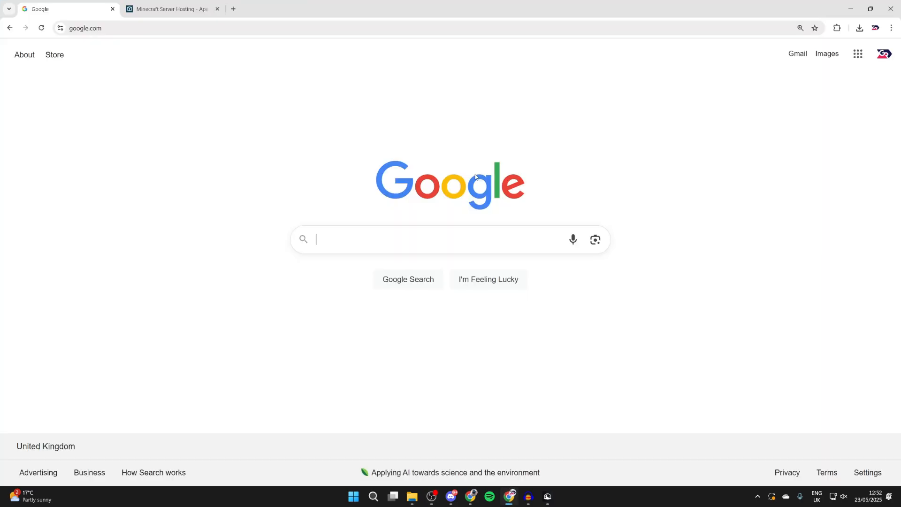
pyautogui.moveTo(413, 69)
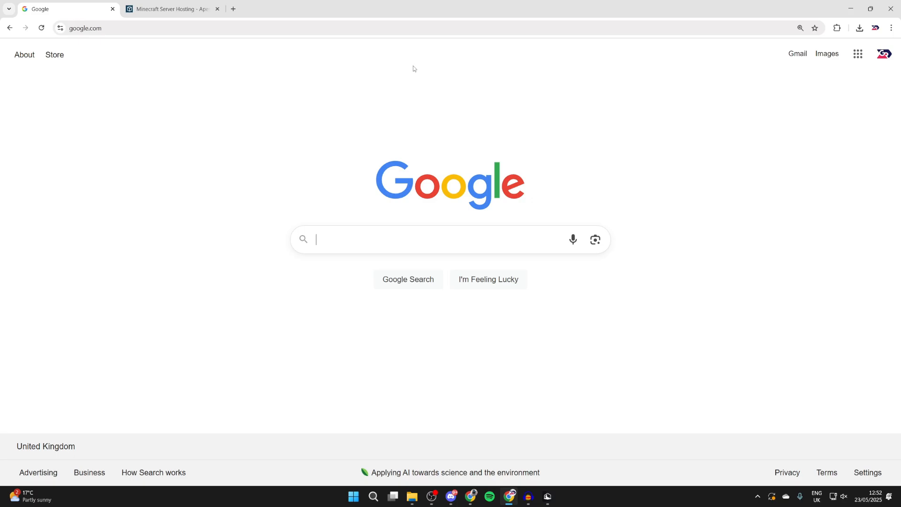
pyautogui.write('curseforge')
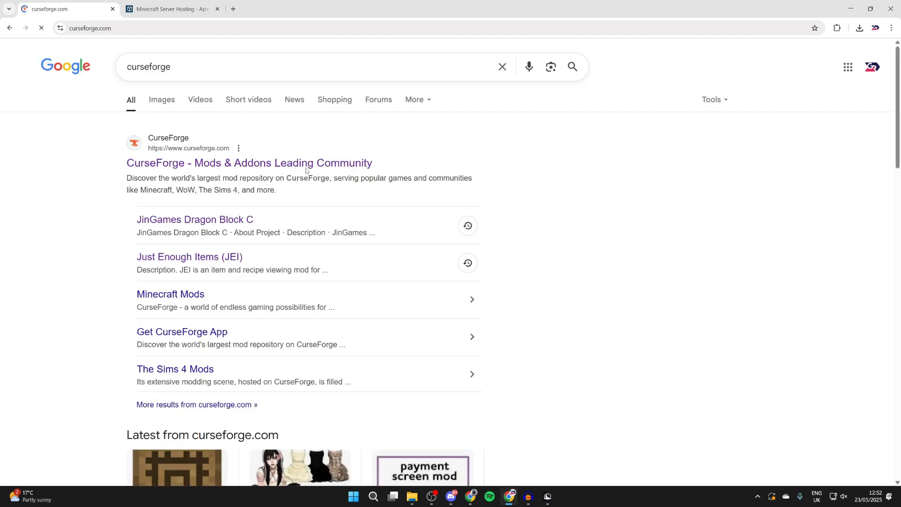
# Step: Open CurseForge, browse all Minecraft mods and open the Xaero's Minimap project page
pyautogui.click(249, 163)
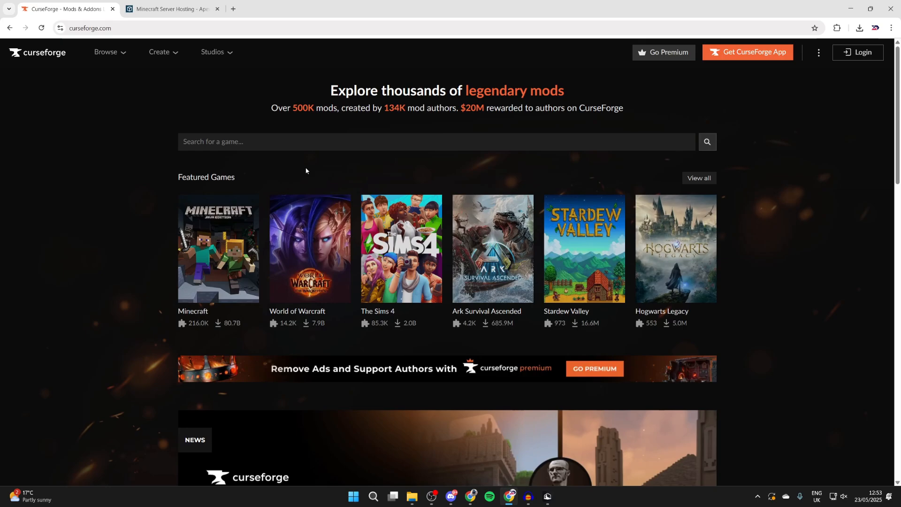
pyautogui.click(218, 248)
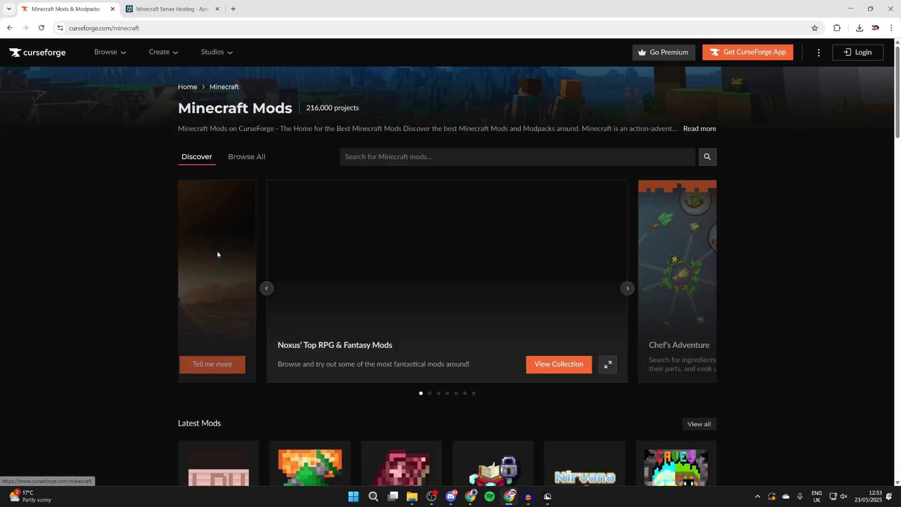
pyautogui.click(246, 156)
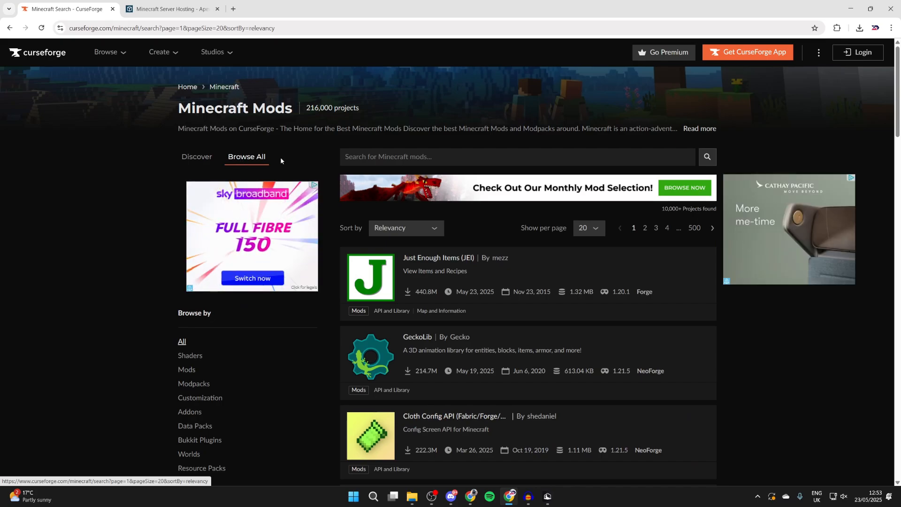
pyautogui.scroll(-3)
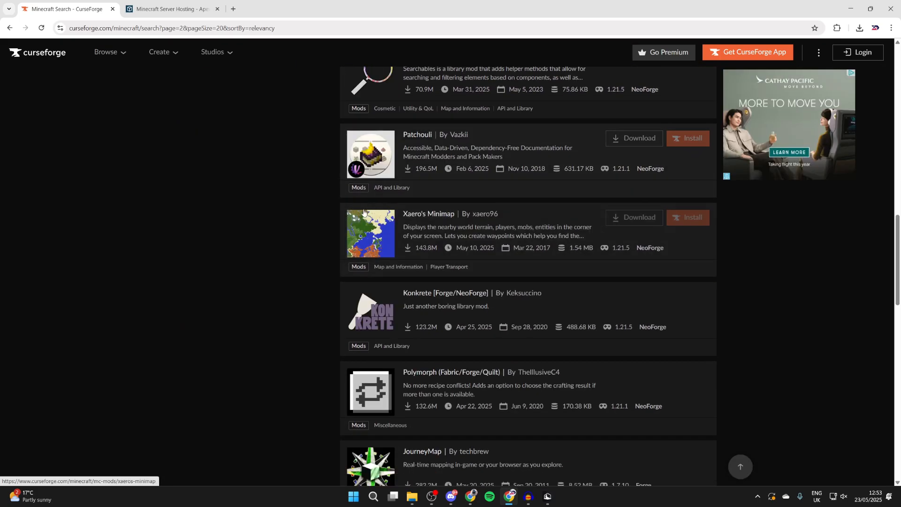
pyautogui.moveTo(370, 234)
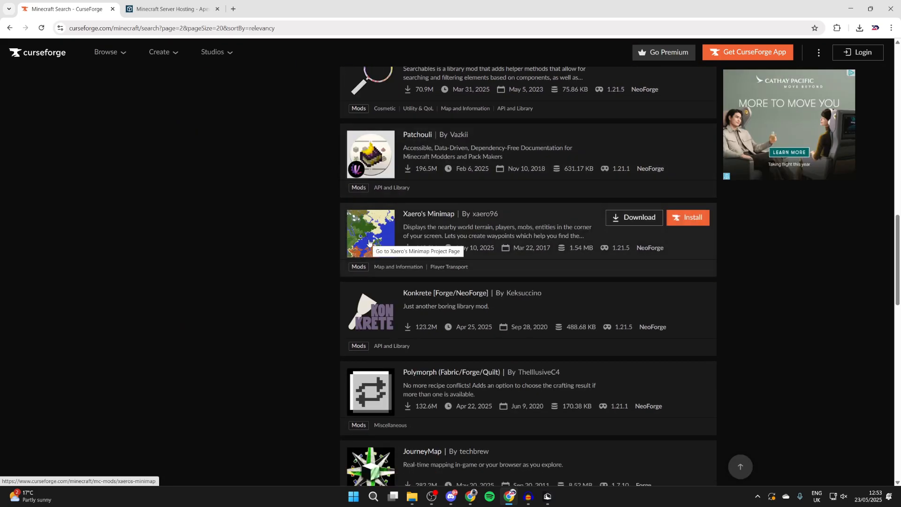
pyautogui.click(428, 214)
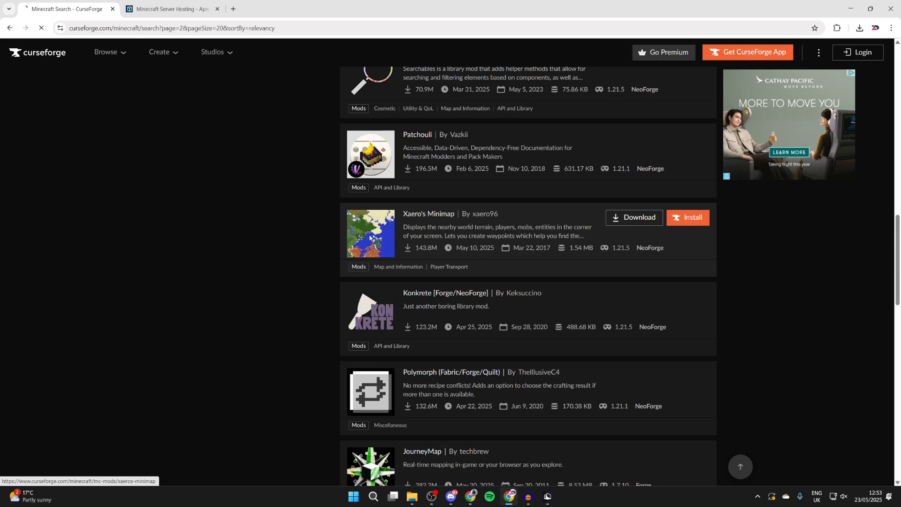
# Step: Download Xaero's Minimap v25.2.6 for Forge 1.21.5 from the mod's Files list
pyautogui.click(428, 214)
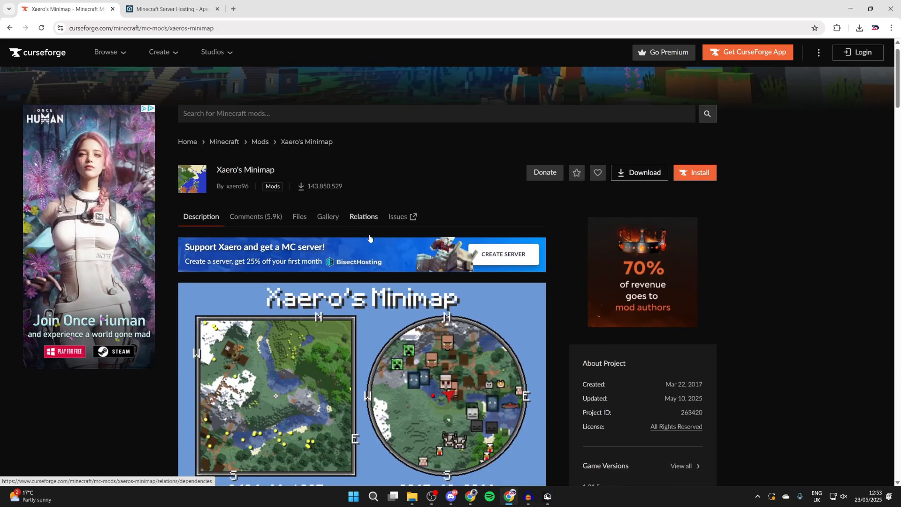
pyautogui.scroll(-3)
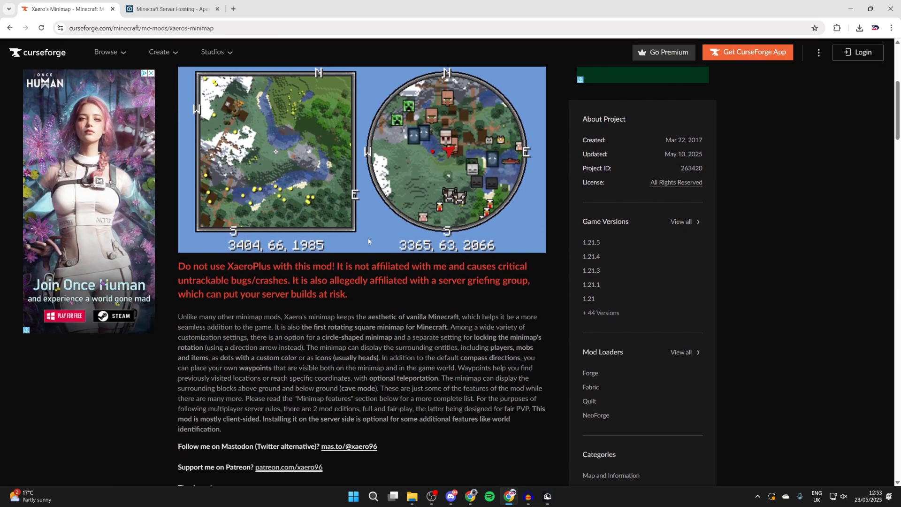
pyautogui.scroll(3)
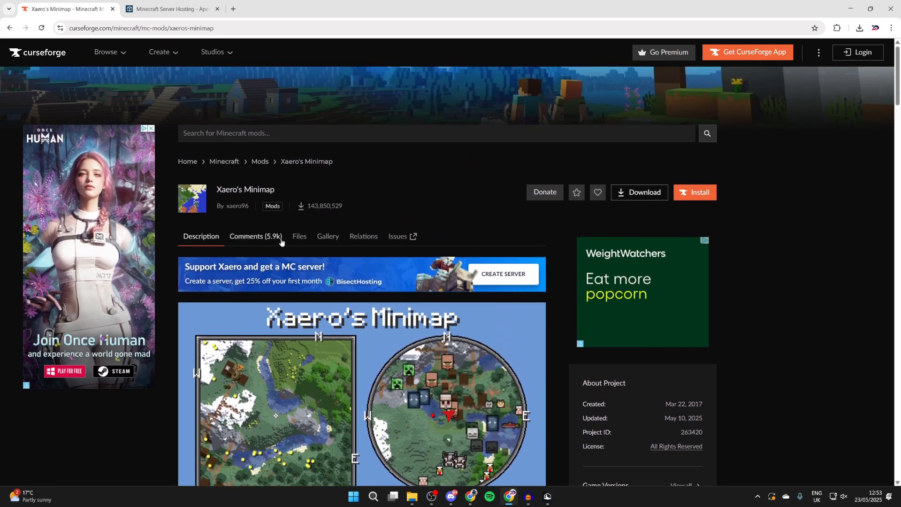
pyautogui.click(298, 239)
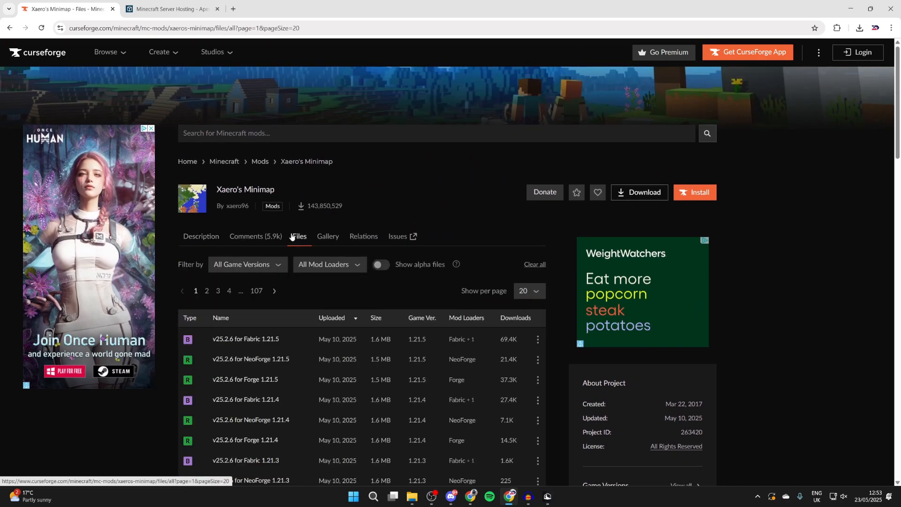
pyautogui.scroll(-3)
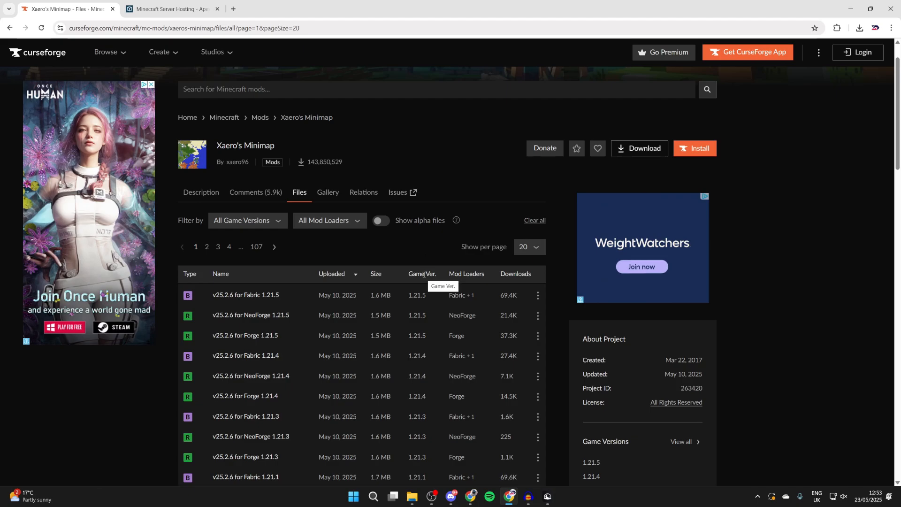
pyautogui.moveTo(451, 342)
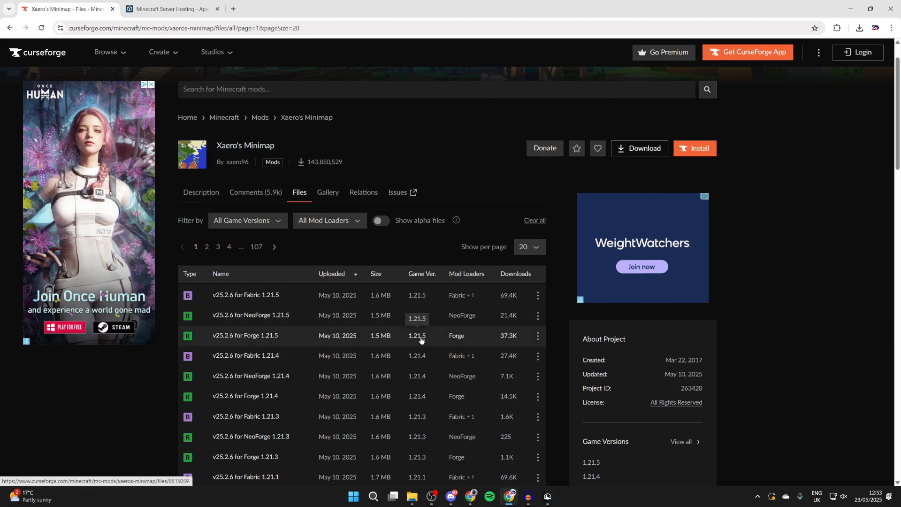
pyautogui.moveTo(441, 340)
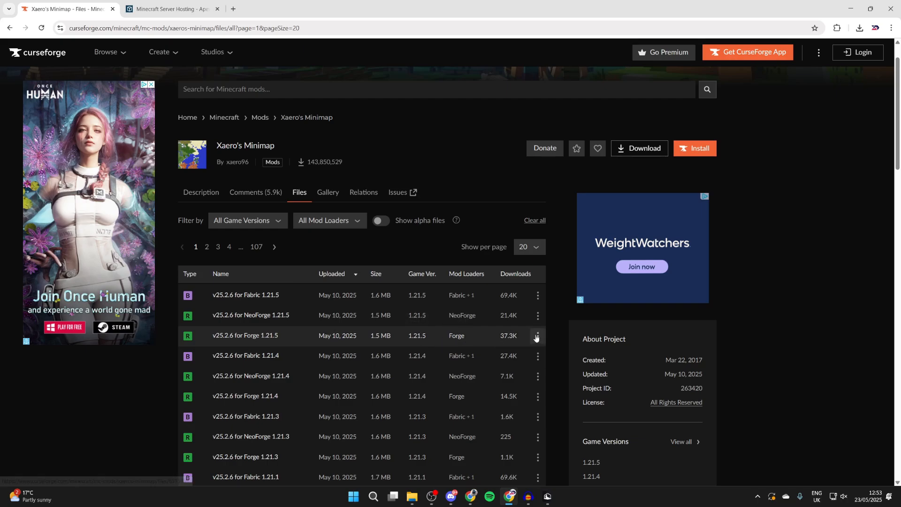
pyautogui.click(536, 336)
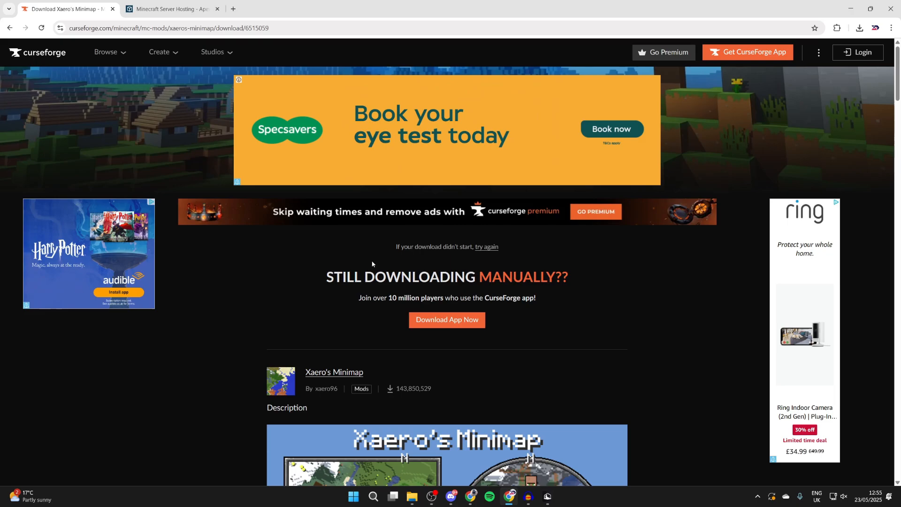
pyautogui.moveTo(379, 268)
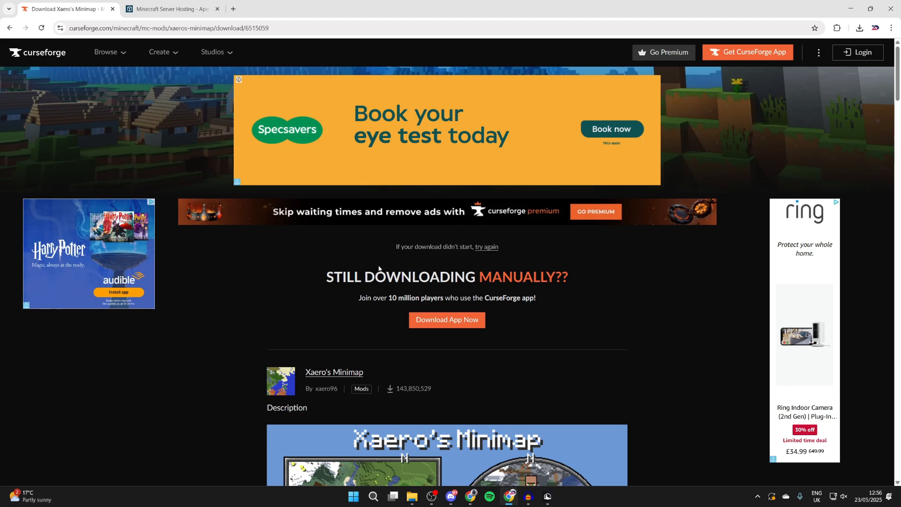
# Step: Download the Forge 1.21.5-55.0.20 installer from Forge Files' latest 1.21.5 section
pyautogui.click(167, 27)
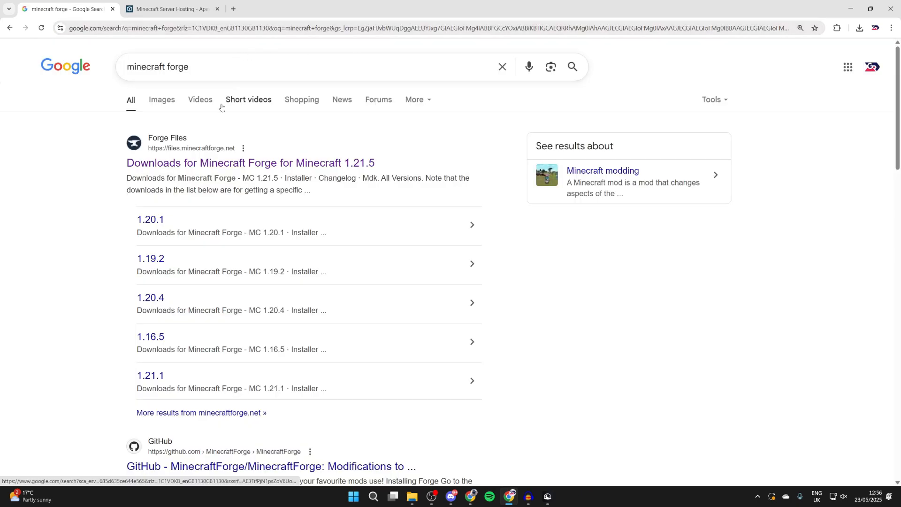
pyautogui.click(250, 163)
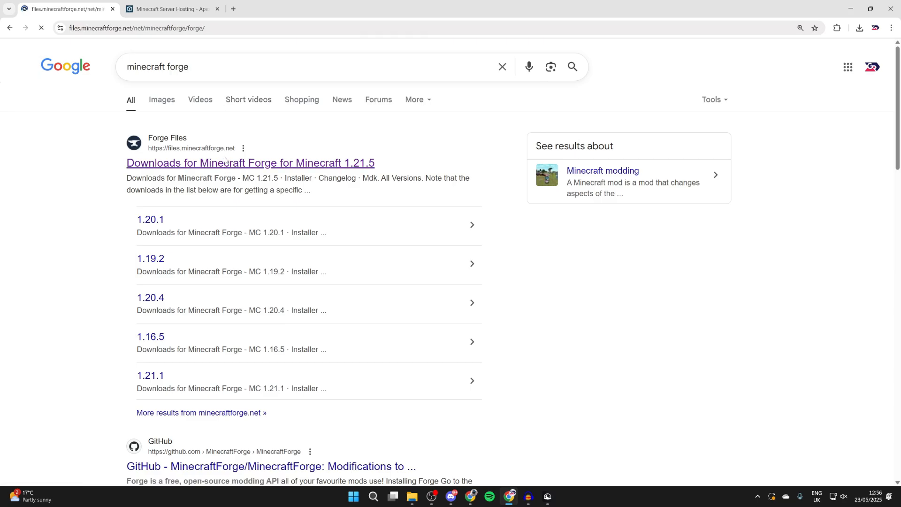
pyautogui.click(250, 162)
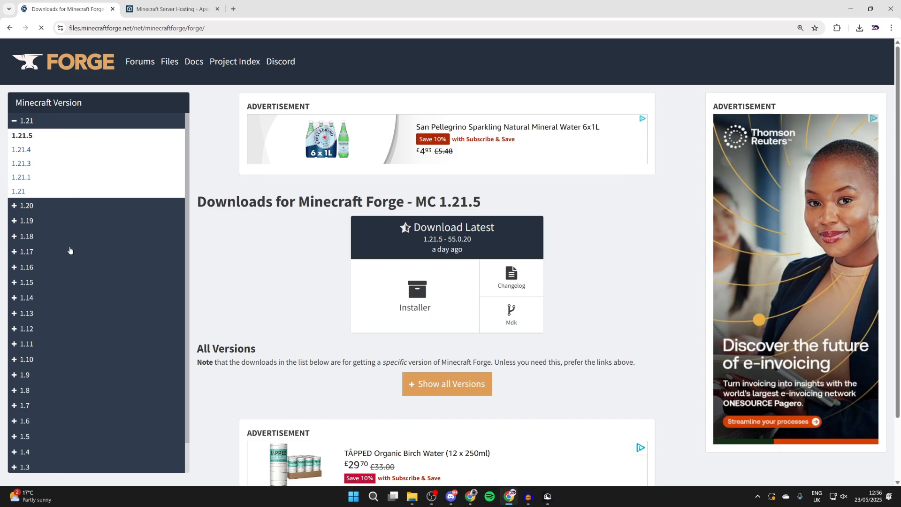
pyautogui.click(414, 296)
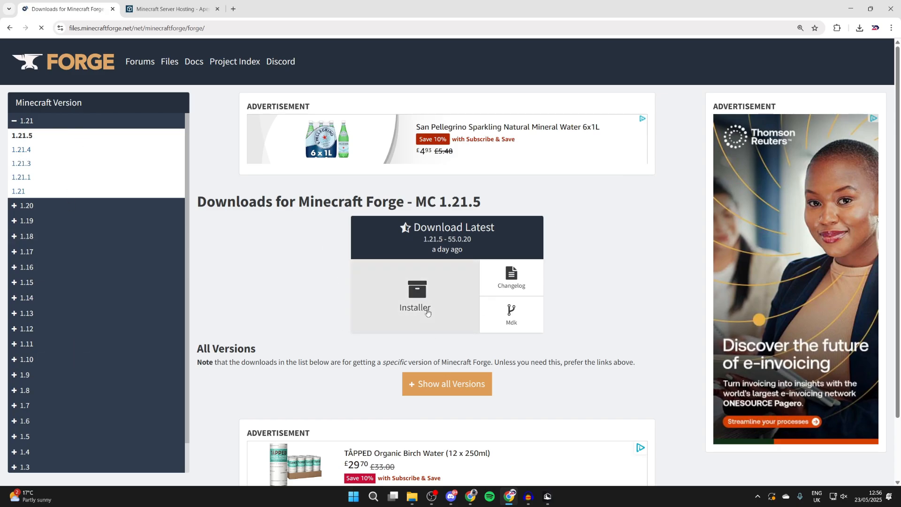
pyautogui.click(415, 296)
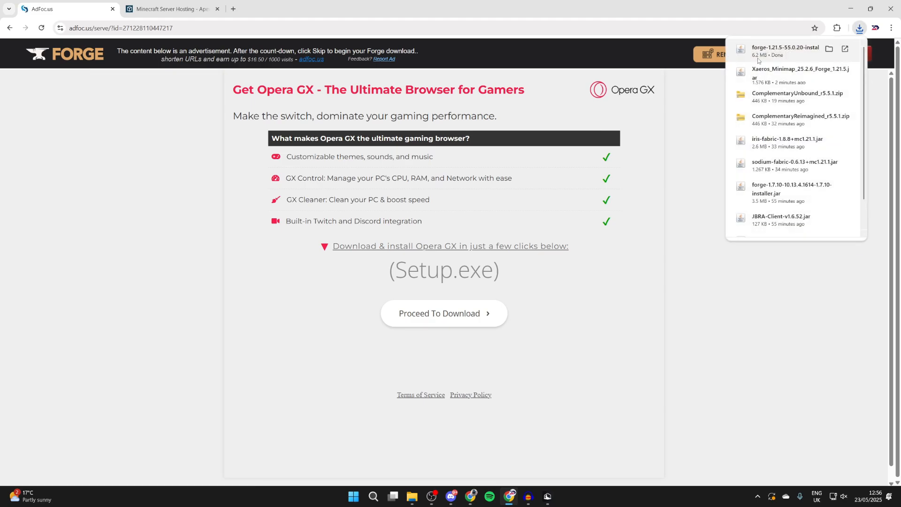
# Step: Switch to the Apex Hosting tab and scroll through its server hosting features
pyautogui.click(171, 8)
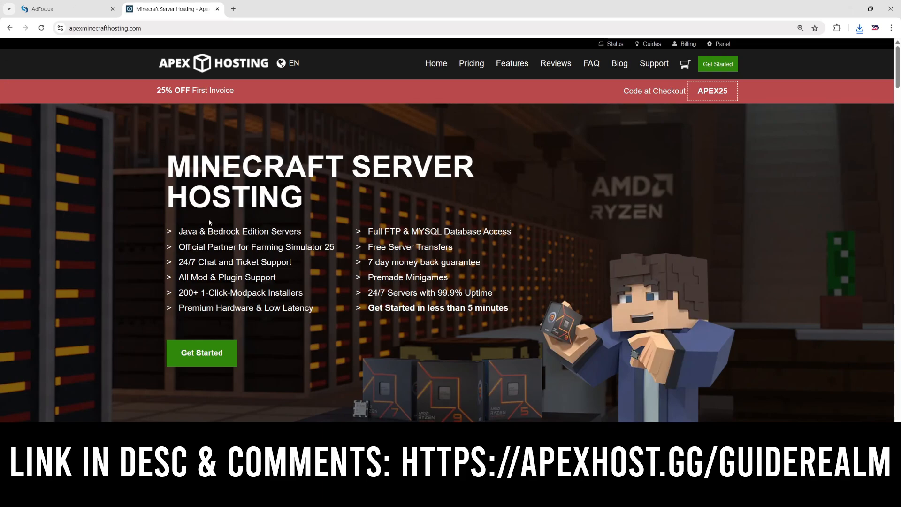
pyautogui.scroll(-3)
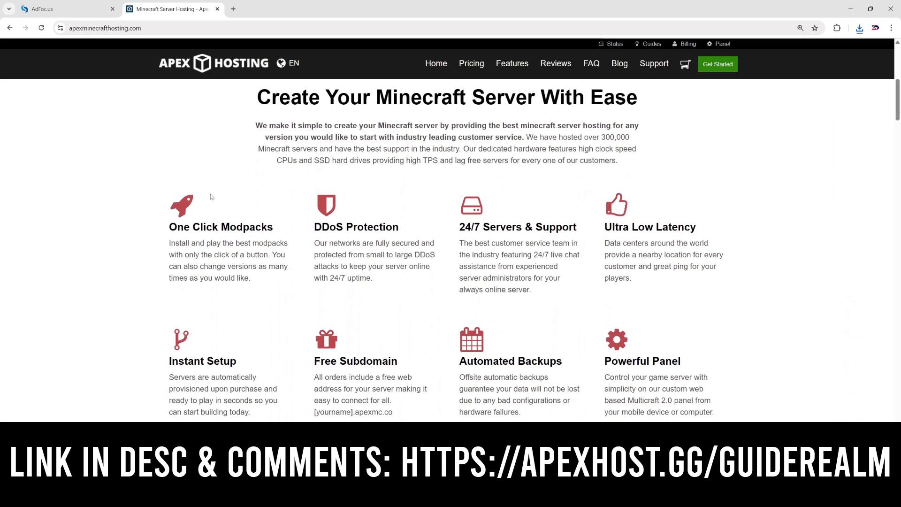
pyautogui.moveTo(349, 220)
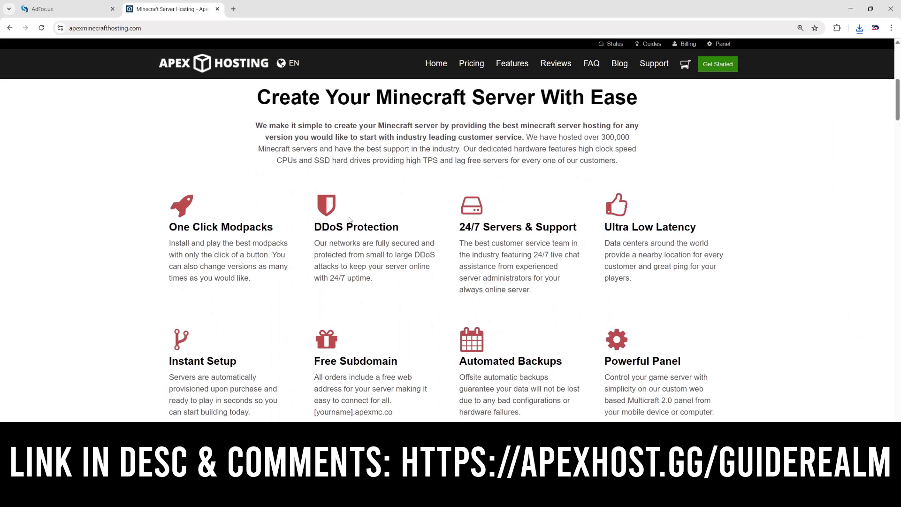
pyautogui.moveTo(668, 236)
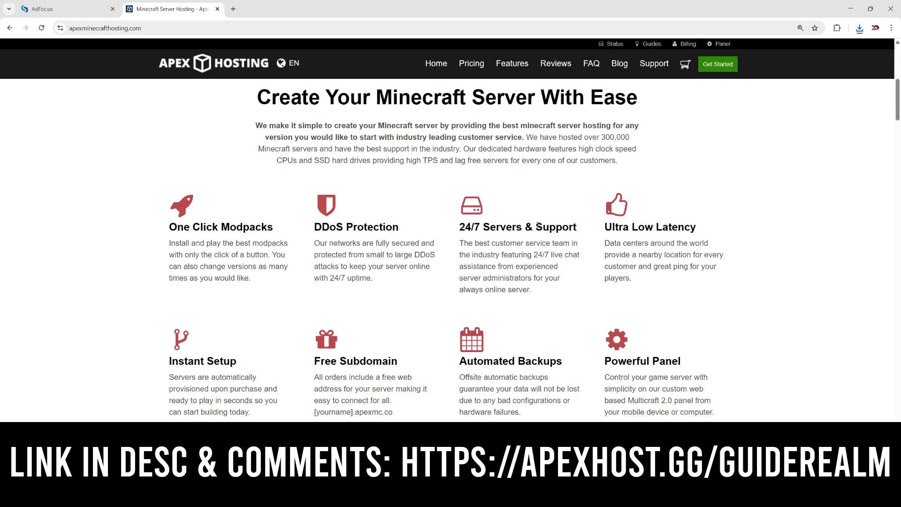
pyautogui.moveTo(391, 355)
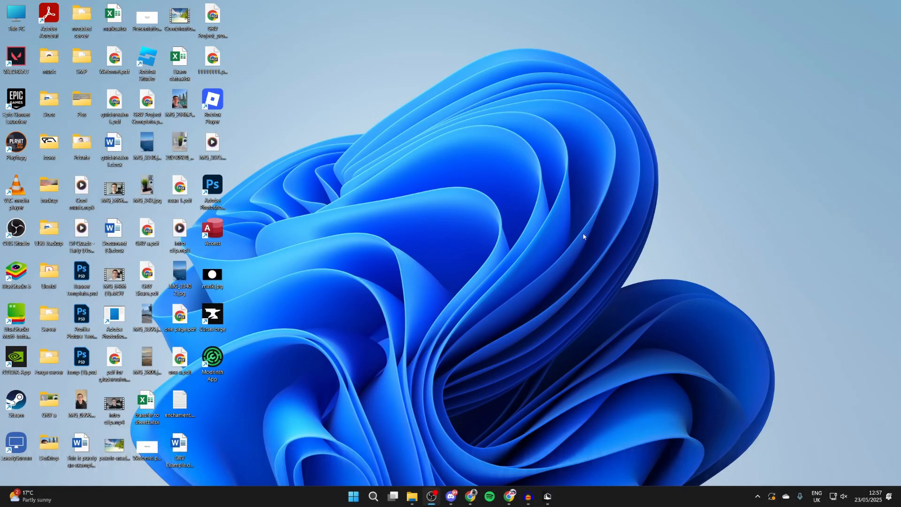
# Step: In Downloads, select and double-click forge-1.21.5-55.0.20-installer.jar
pyautogui.click(412, 496)
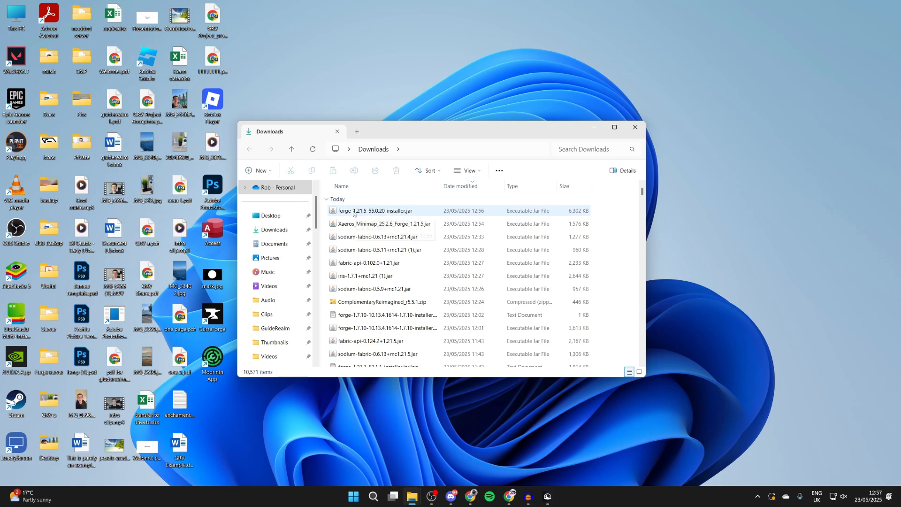
pyautogui.click(375, 210)
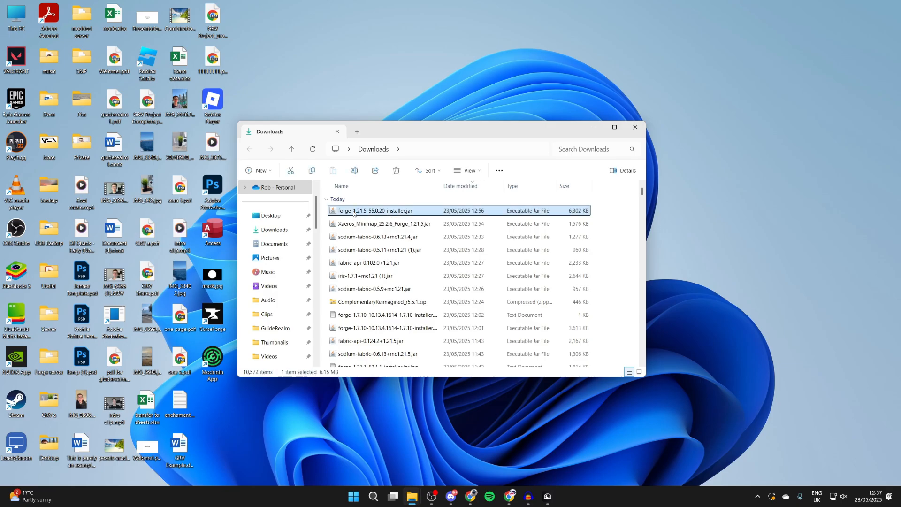
pyautogui.doubleClick(376, 210)
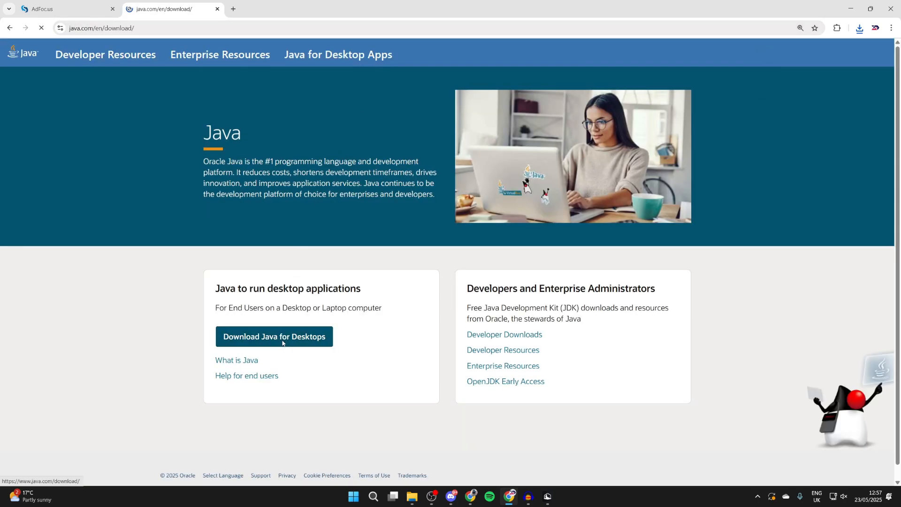
pyautogui.click(274, 336)
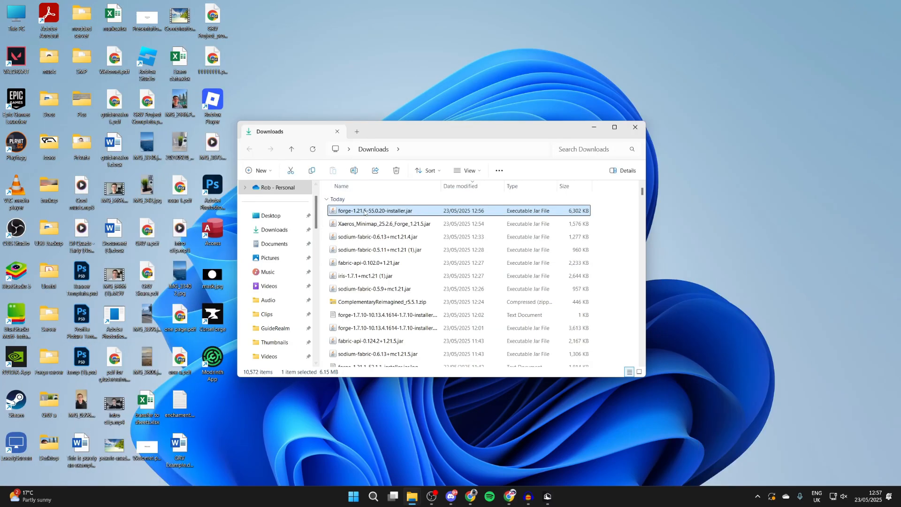
# Step: Confirm the Forge installer opens with Java, then run the installer jar
pyautogui.rightClick(376, 210)
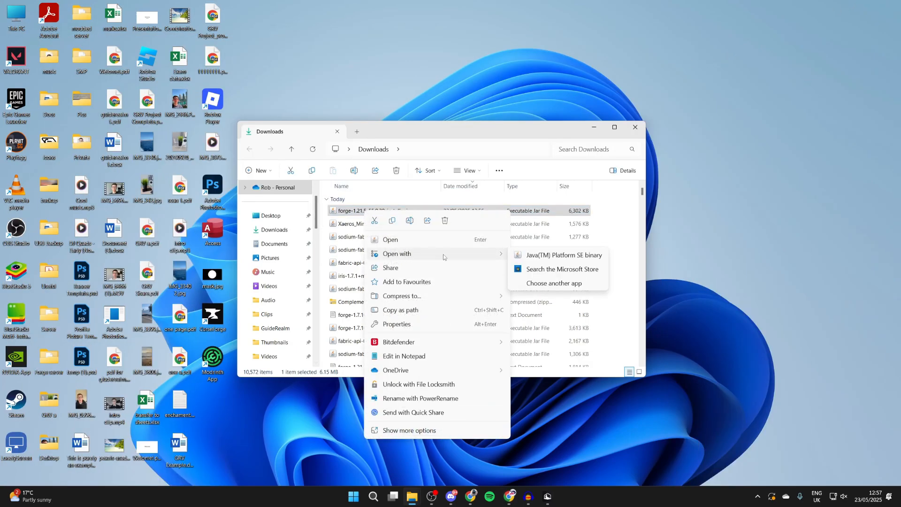
pyautogui.press('Escape')
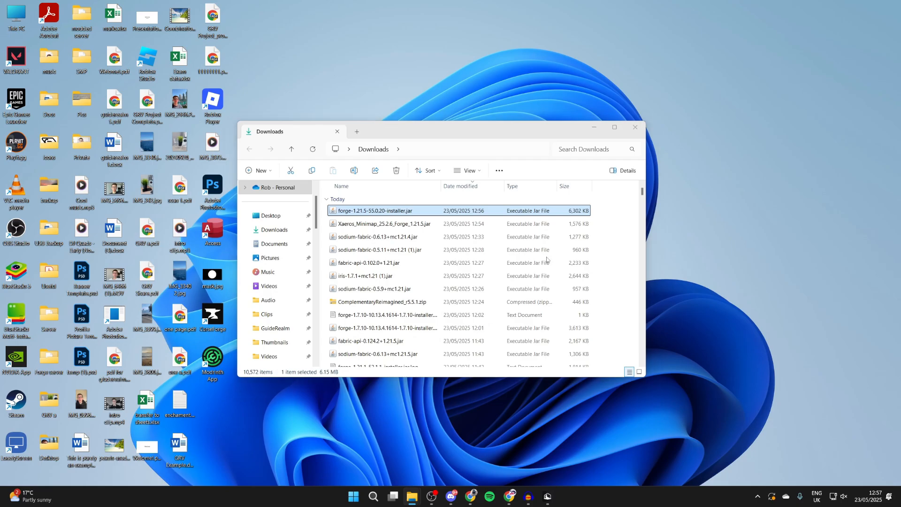
pyautogui.doubleClick(374, 210)
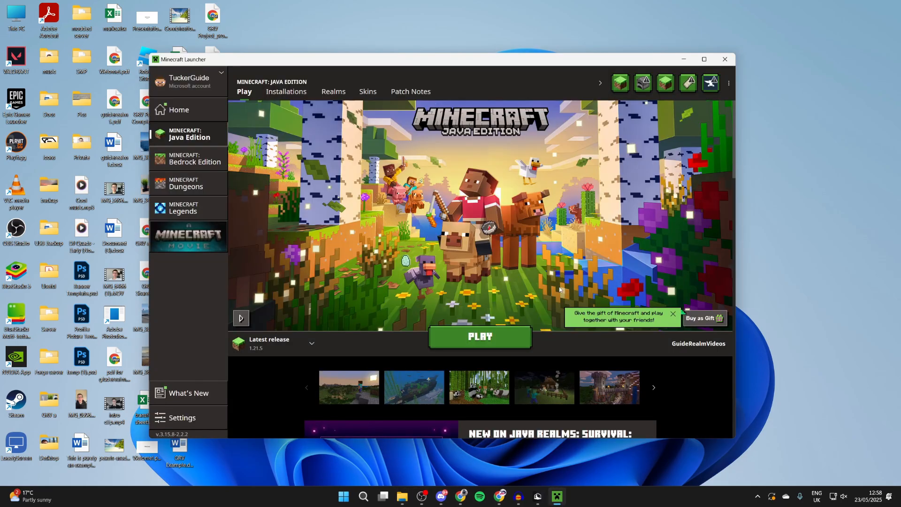
# Step: Play the forge 1.21.5 installation, accept the modded warning and load a world
pyautogui.click(286, 92)
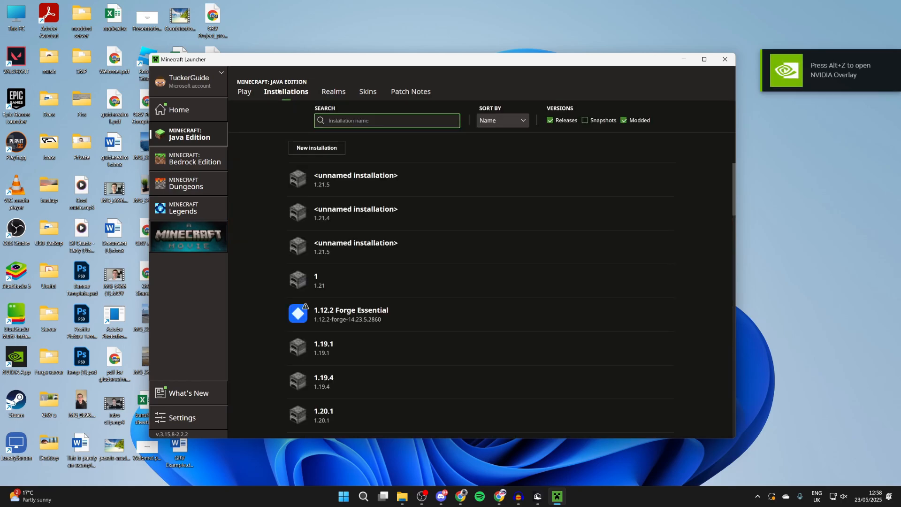
pyautogui.scroll(-3)
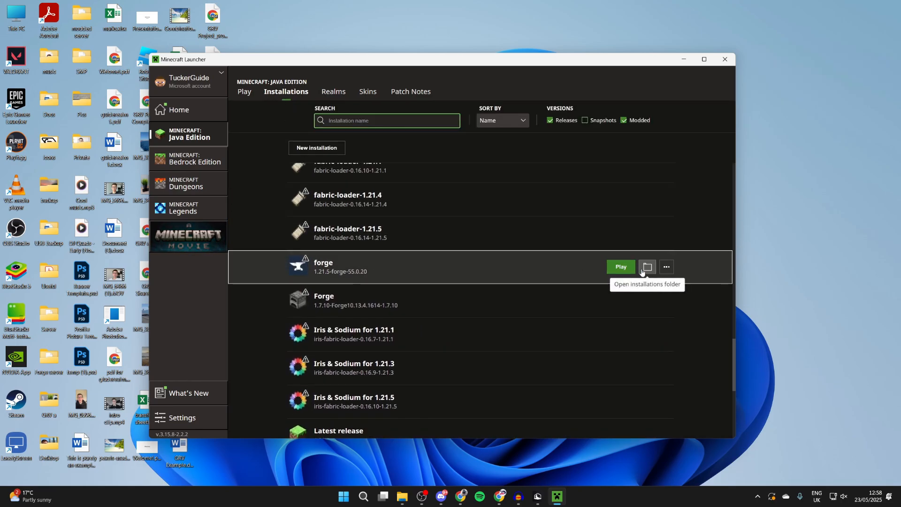
pyautogui.click(647, 266)
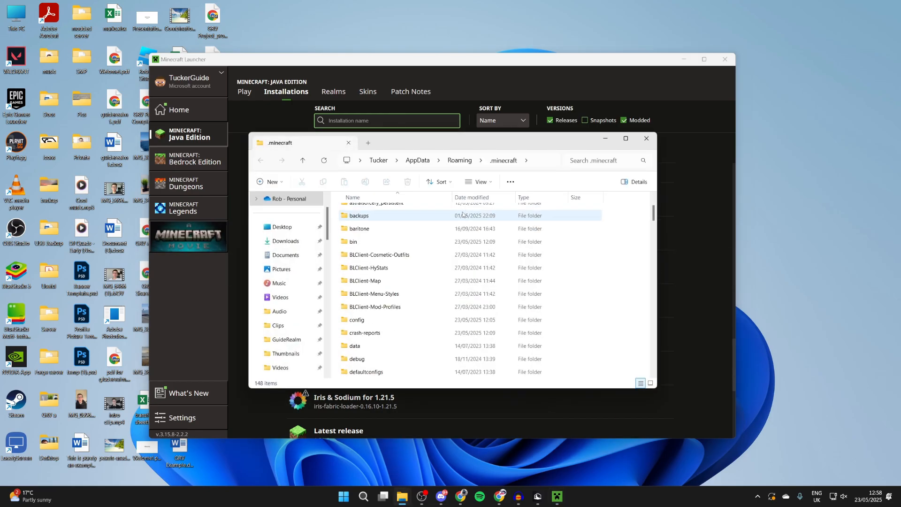
pyautogui.scroll(-3)
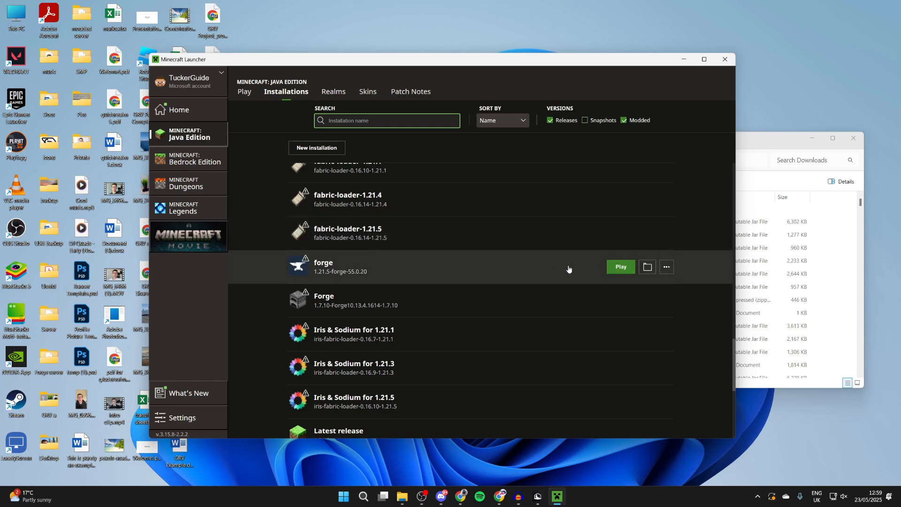
pyautogui.click(619, 266)
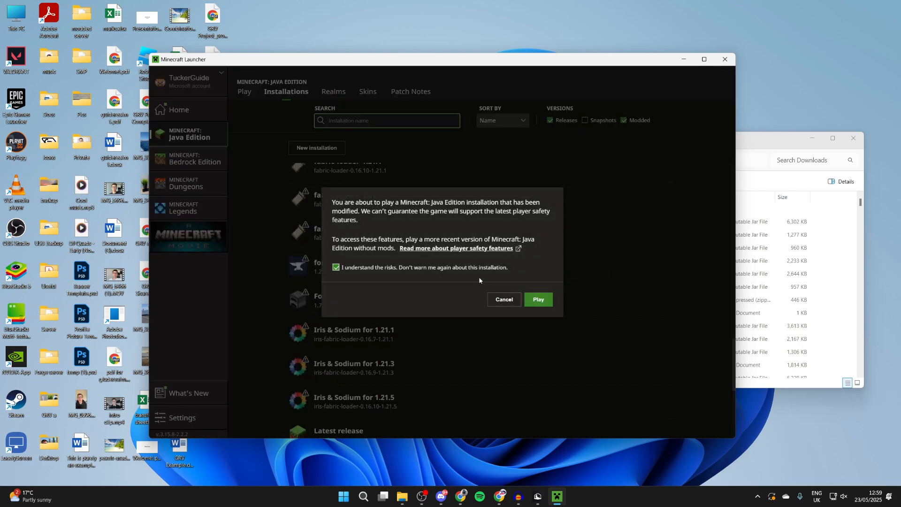
pyautogui.click(536, 299)
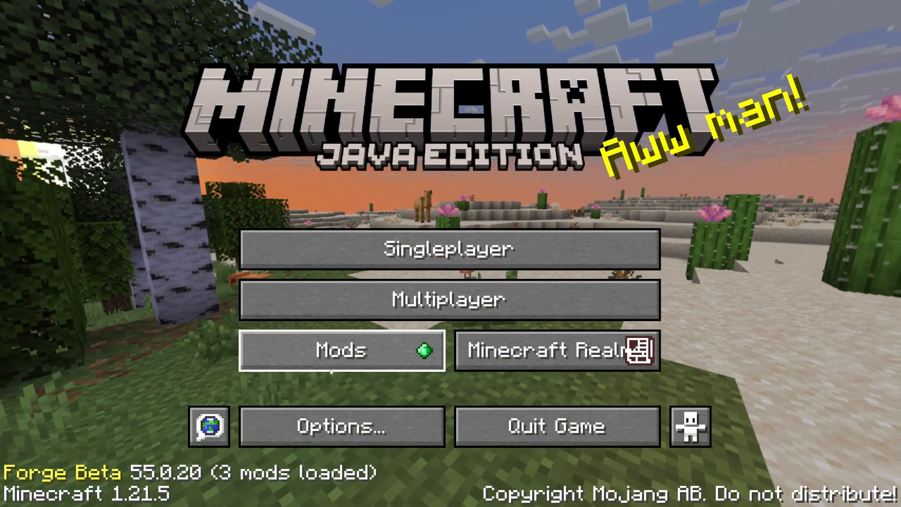
pyautogui.click(450, 247)
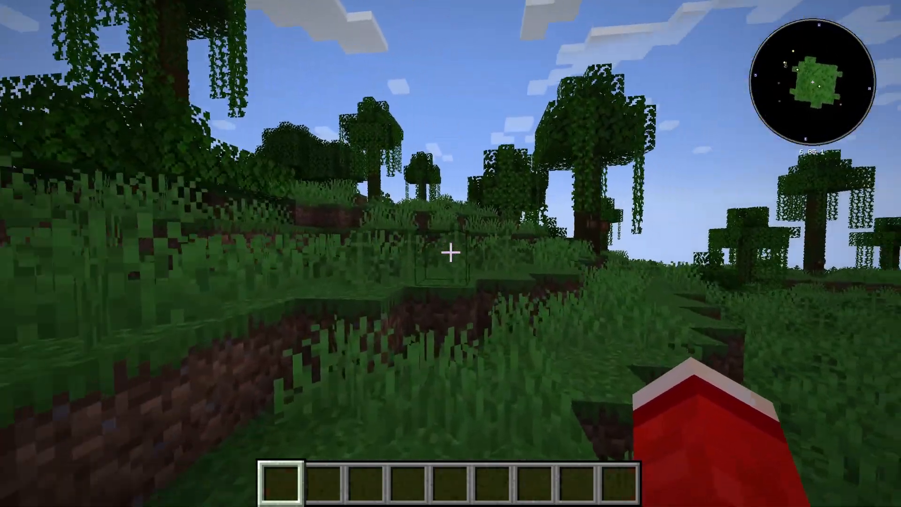